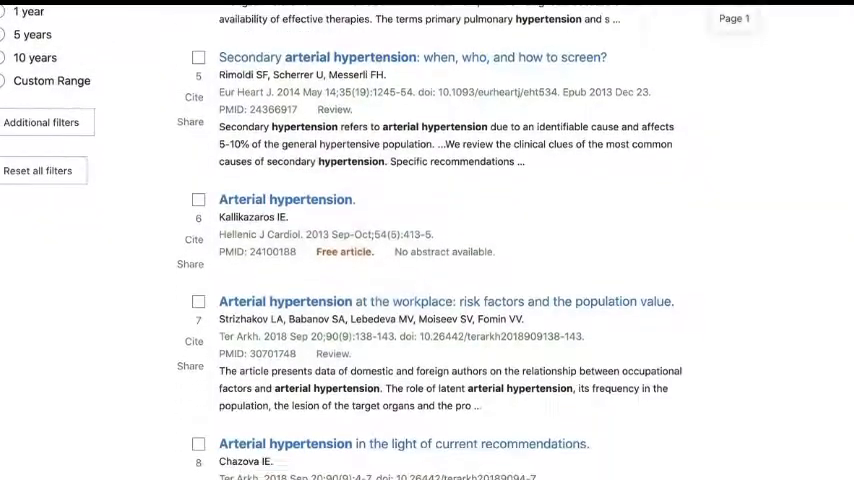
# Step: Scroll the results and open the 'Headache and arterial hypertension' article
pyautogui.scroll(-3)
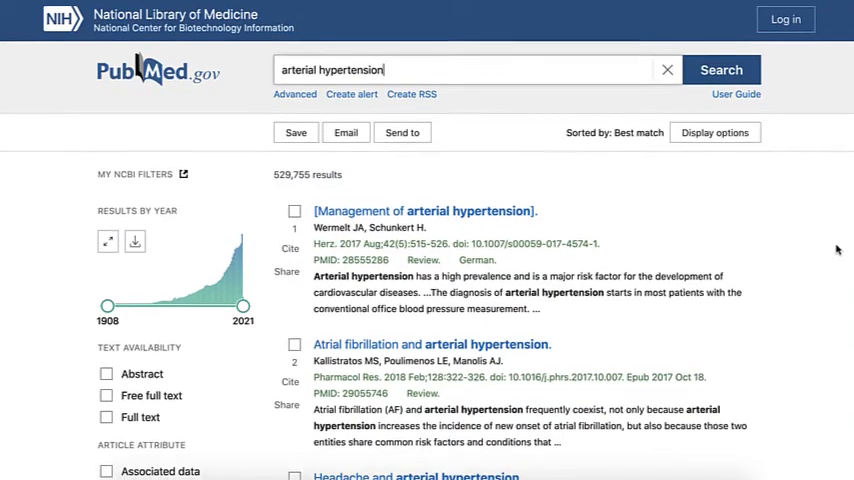
pyautogui.scroll(-3)
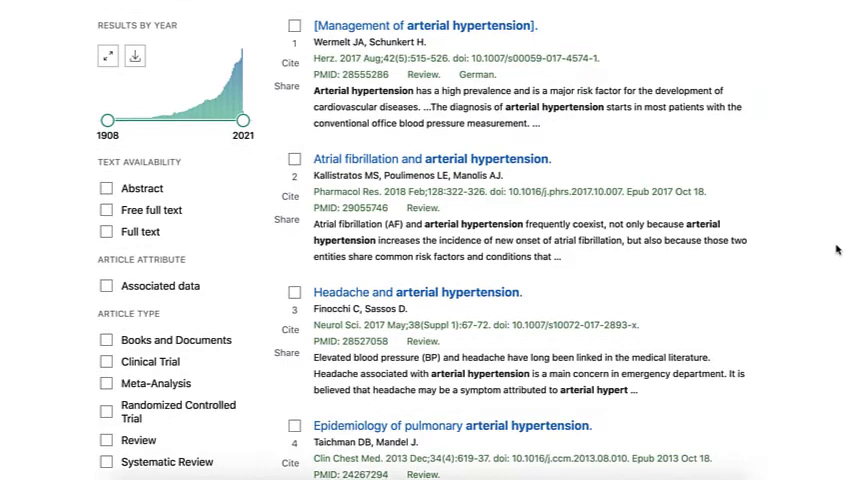
pyautogui.scroll(-3)
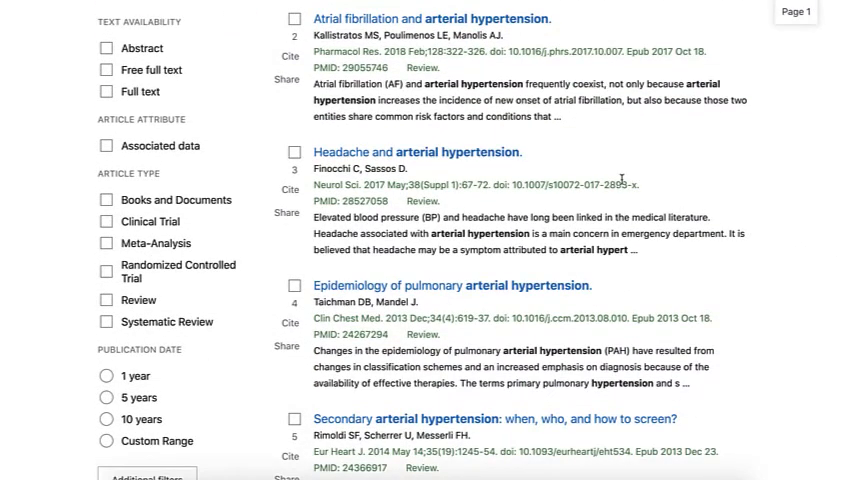
pyautogui.click(418, 152)
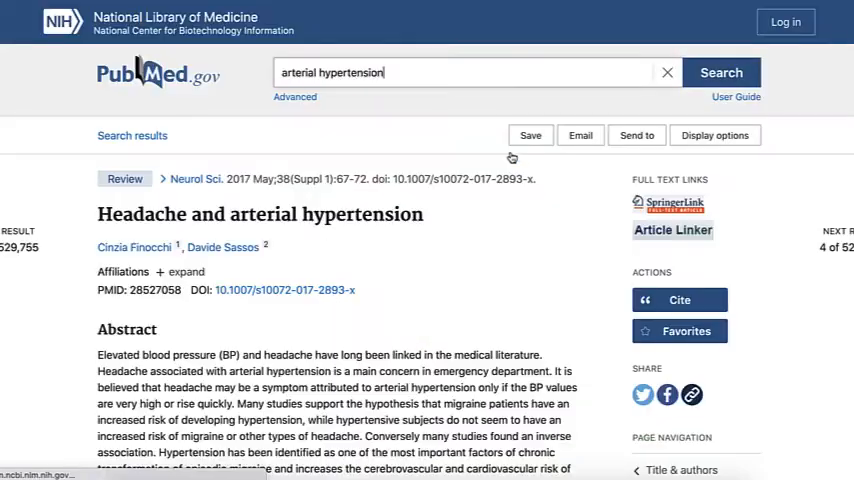
pyautogui.moveTo(773, 223)
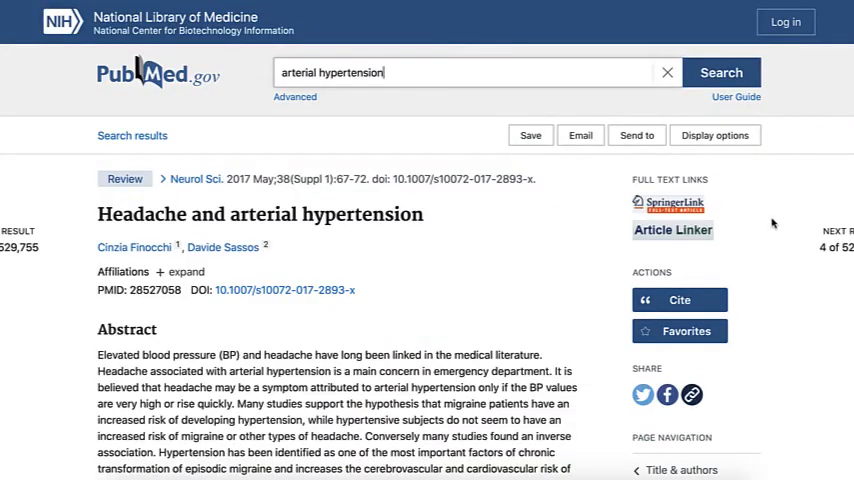
pyautogui.scroll(-3)
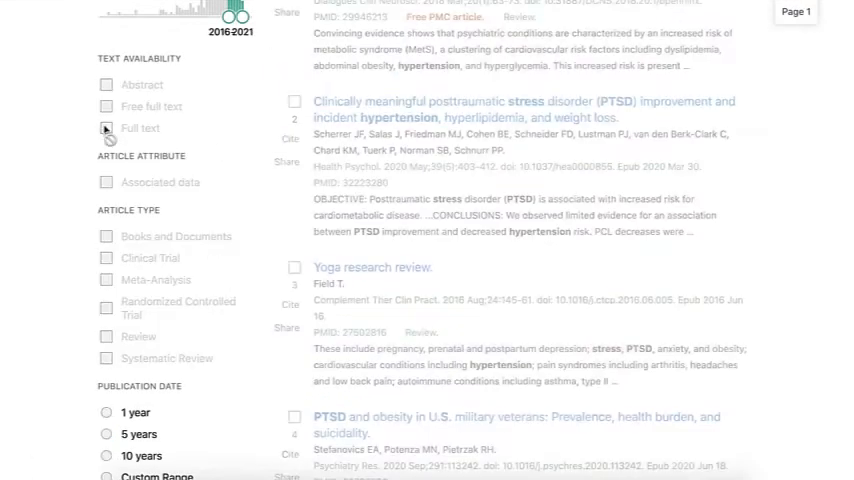
# Step: Apply the Full text filter and open 'Metabolic syndrome in psychiatric patients', scrolling its abstract
pyautogui.click(106, 128)
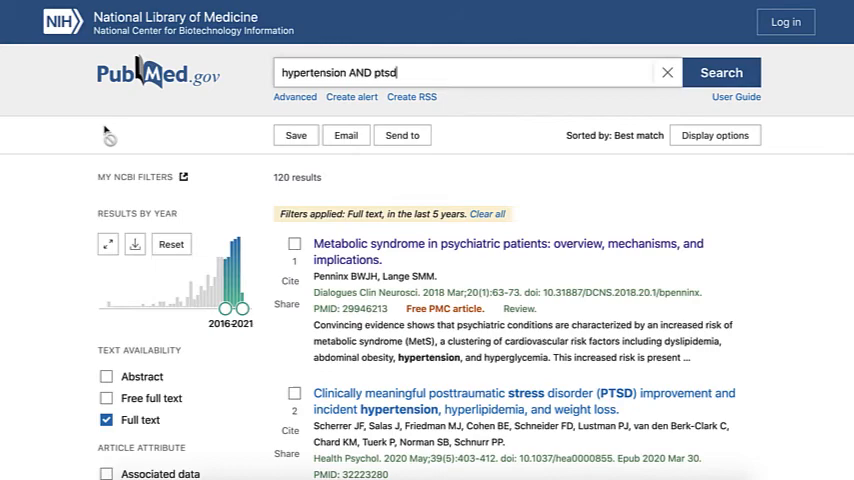
pyautogui.click(507, 251)
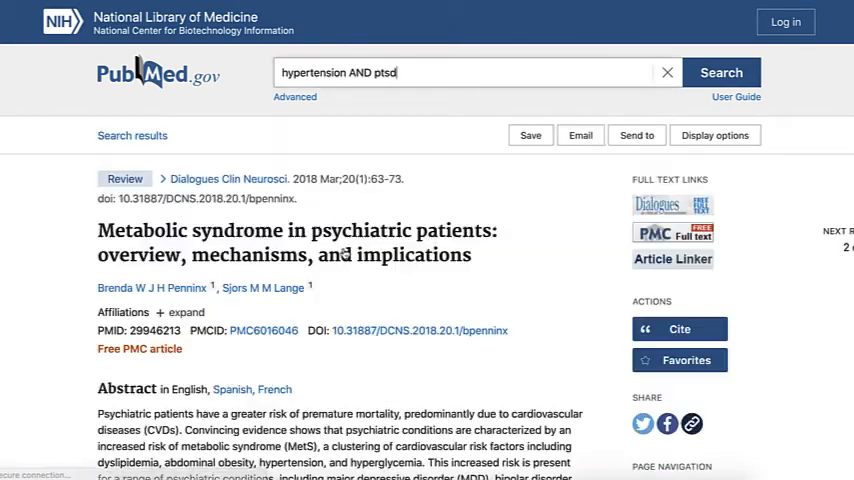
pyautogui.scroll(-3)
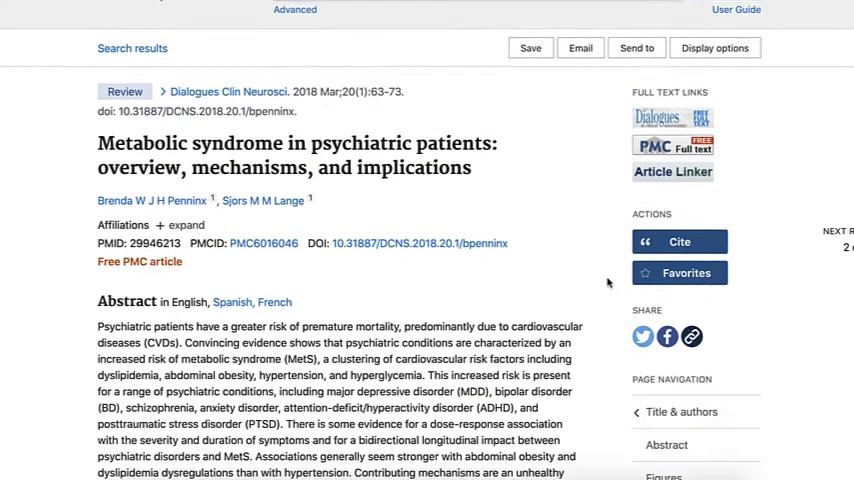